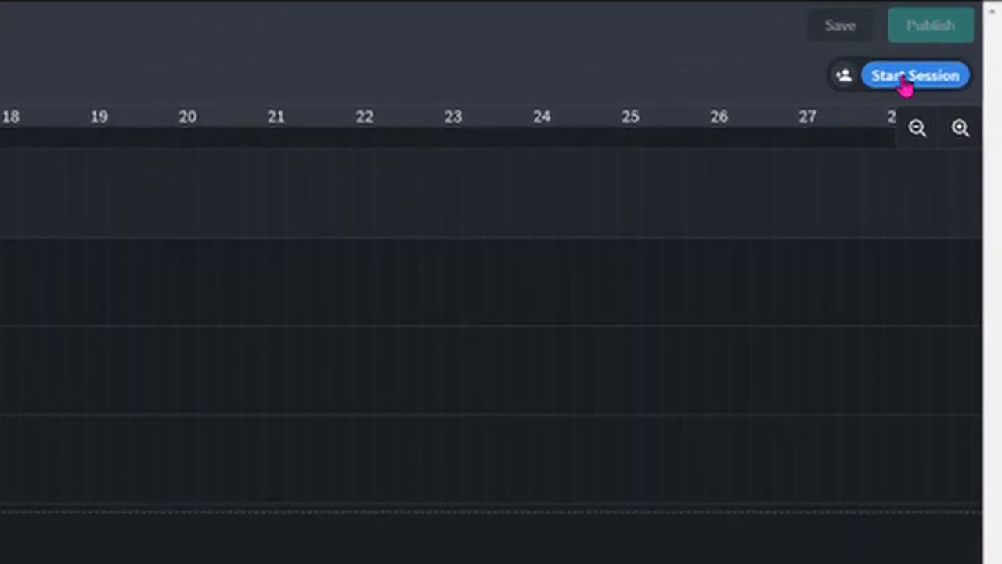
{"action": "left_click", "coordinate": [915, 75]}
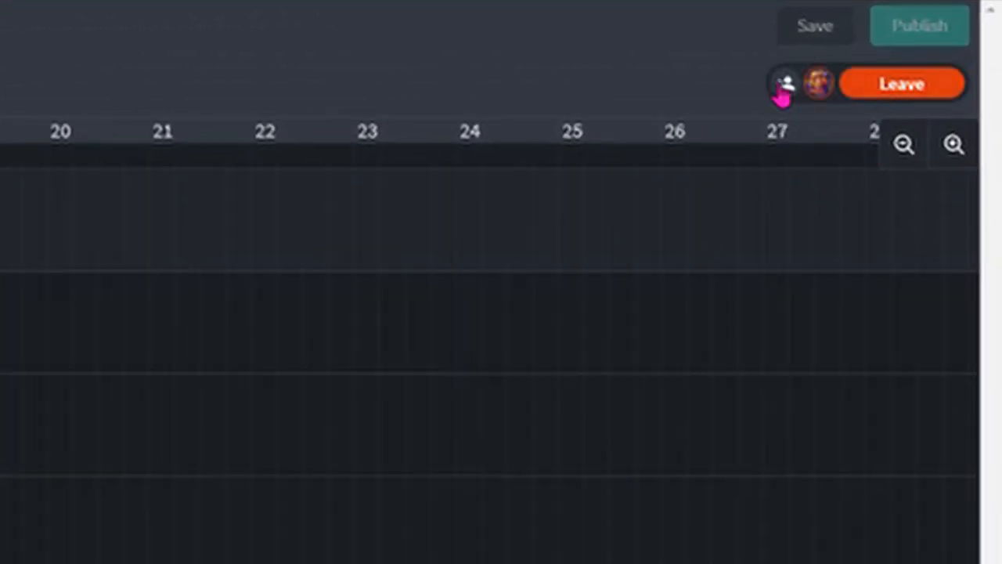
{"action": "left_click", "coordinate": [784, 85]}
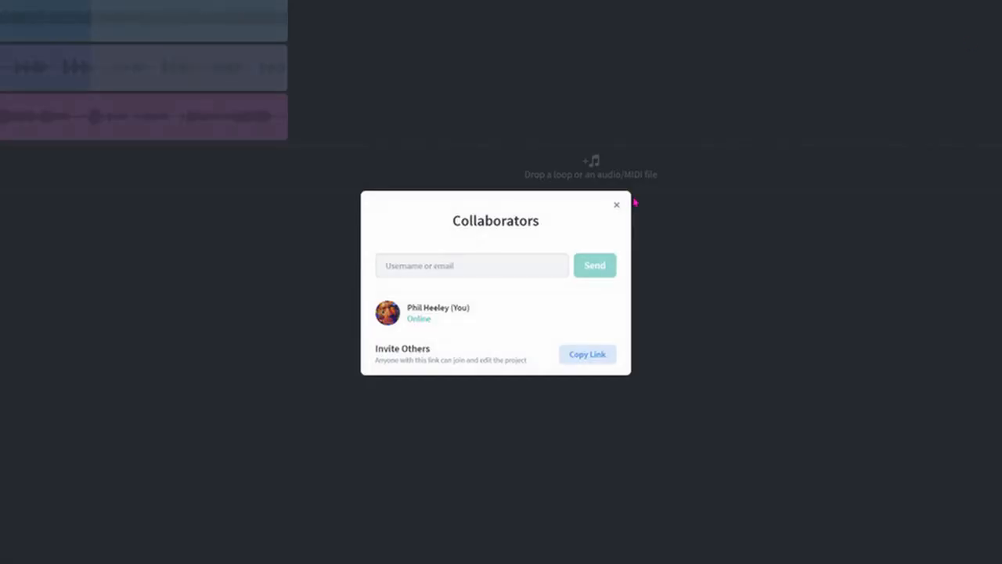
{"action": "type", "text": "eumoni"}
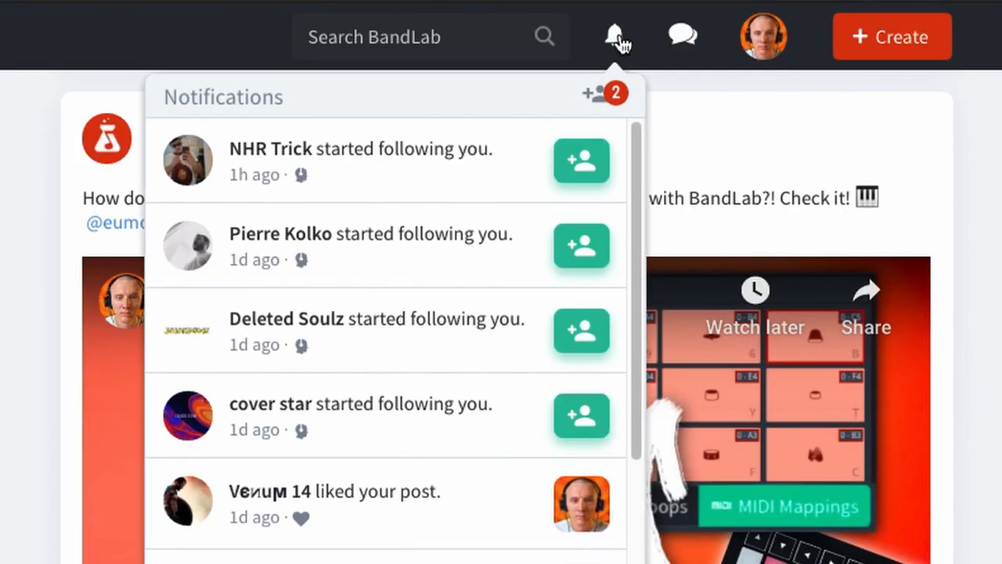
- Go to the Library and load the Songwriter's Toolkit 8 Bar project page
{"action": "left_click", "coordinate": [322, 12]}
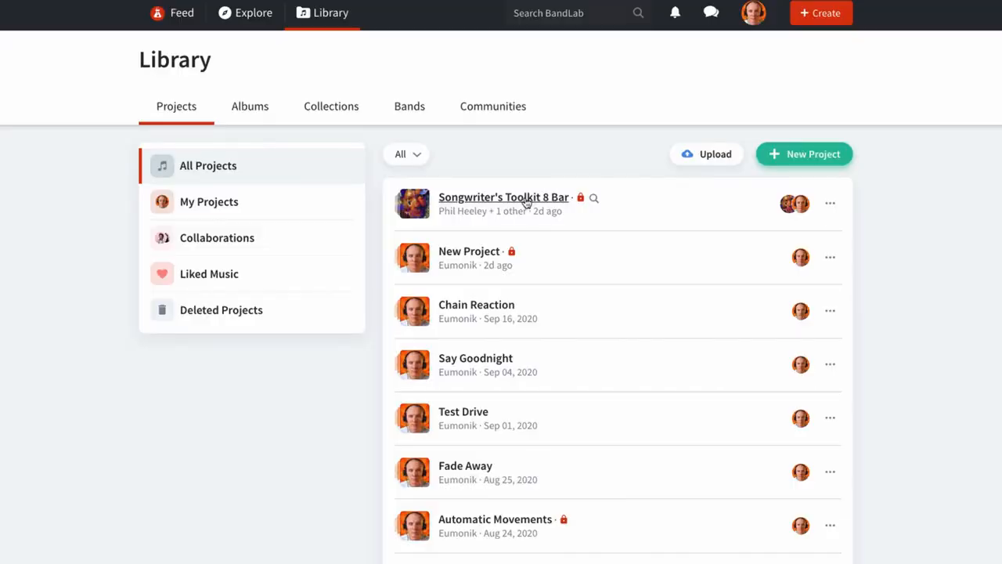
{"action": "left_click", "coordinate": [504, 197]}
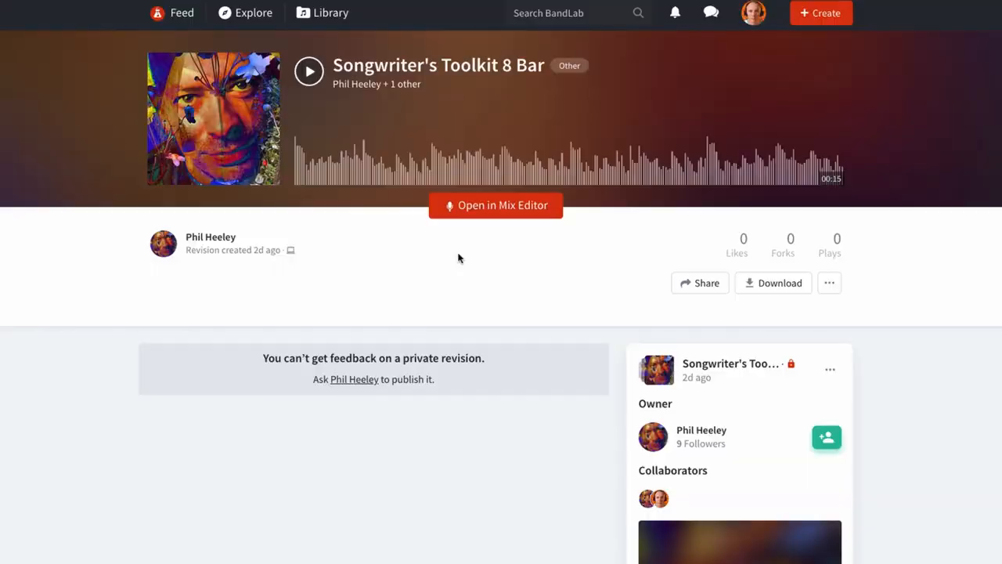
- Launch the project in the Mix Editor, join its session and draft 'Yo, Phil!' in the chat
{"action": "left_click", "coordinate": [495, 203]}
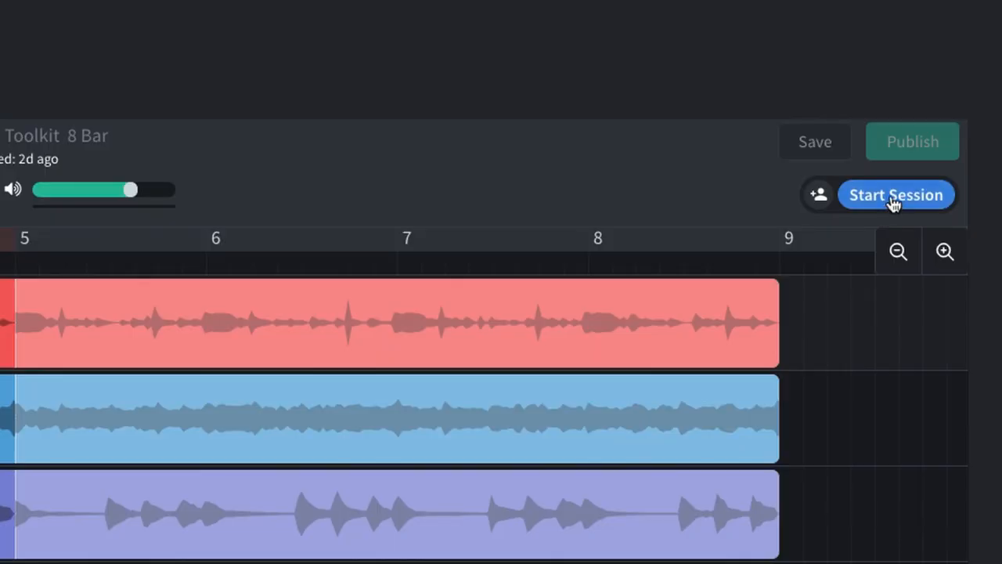
{"action": "left_click", "coordinate": [896, 194]}
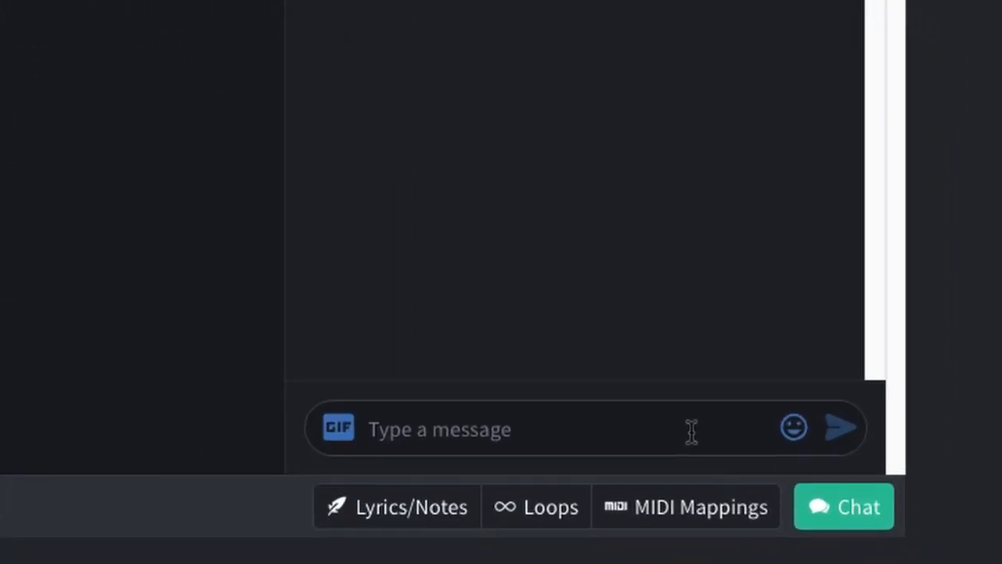
{"action": "type", "text": "Yo,"}
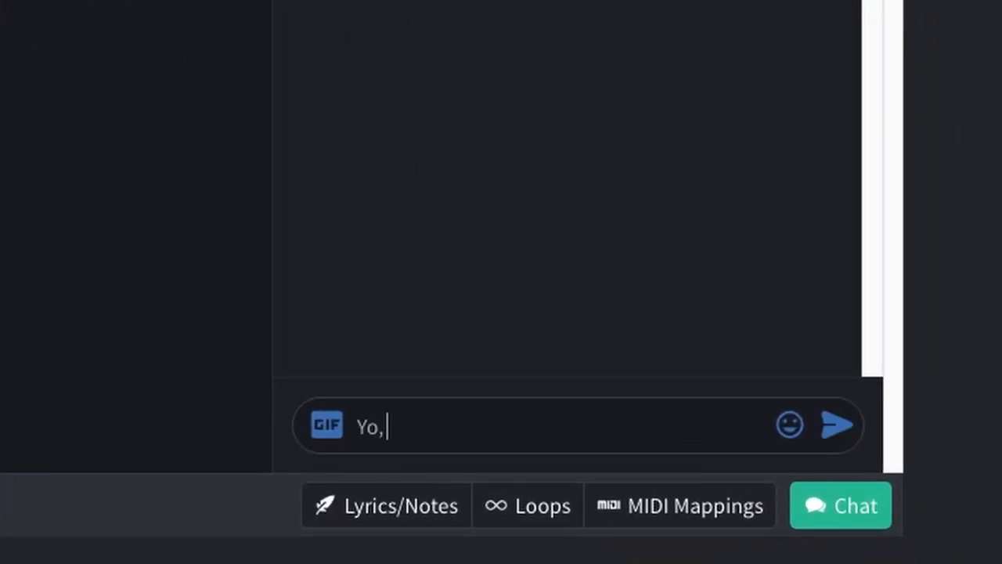
{"action": "type", "text": "Phil!"}
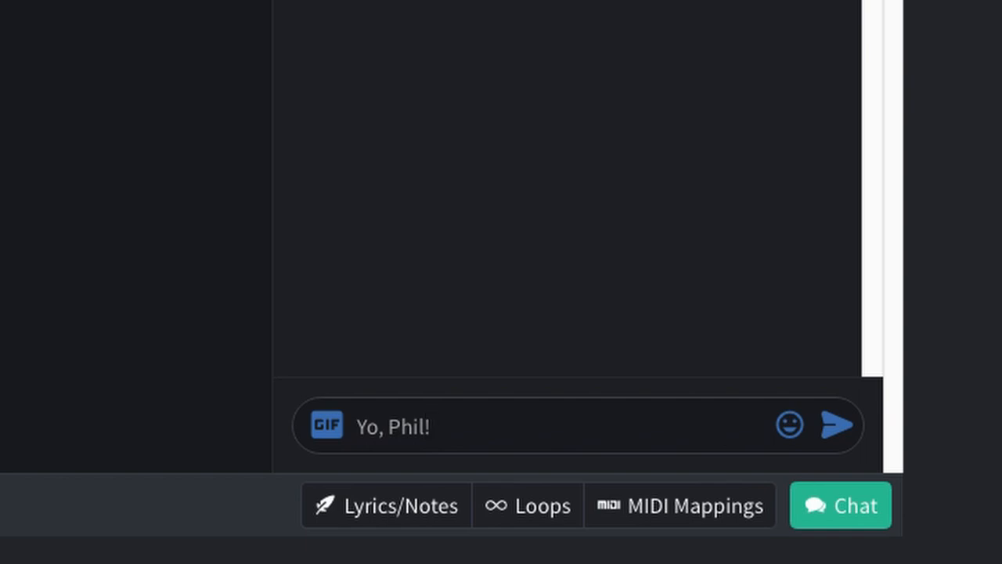